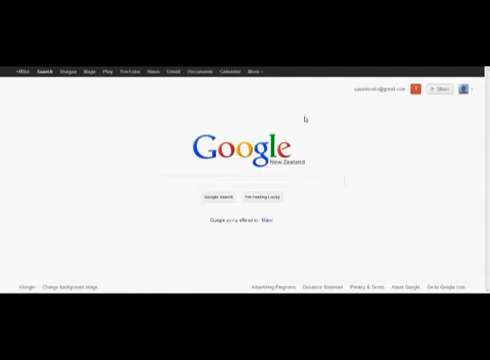
mouse_move(76, 98)
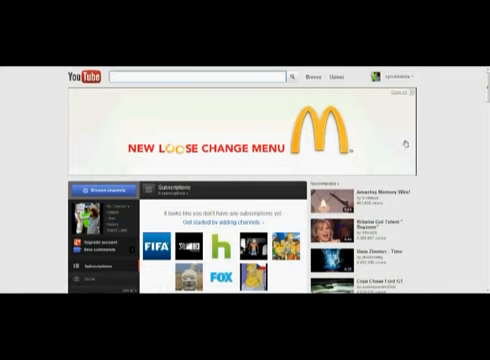
click(395, 74)
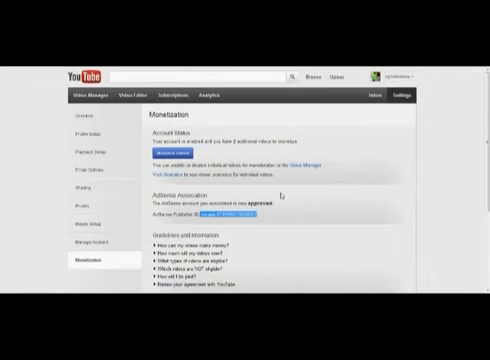
mouse_move(288, 192)
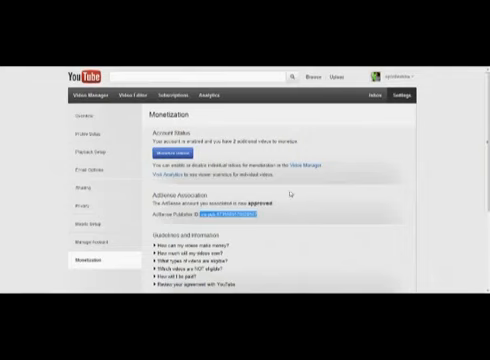